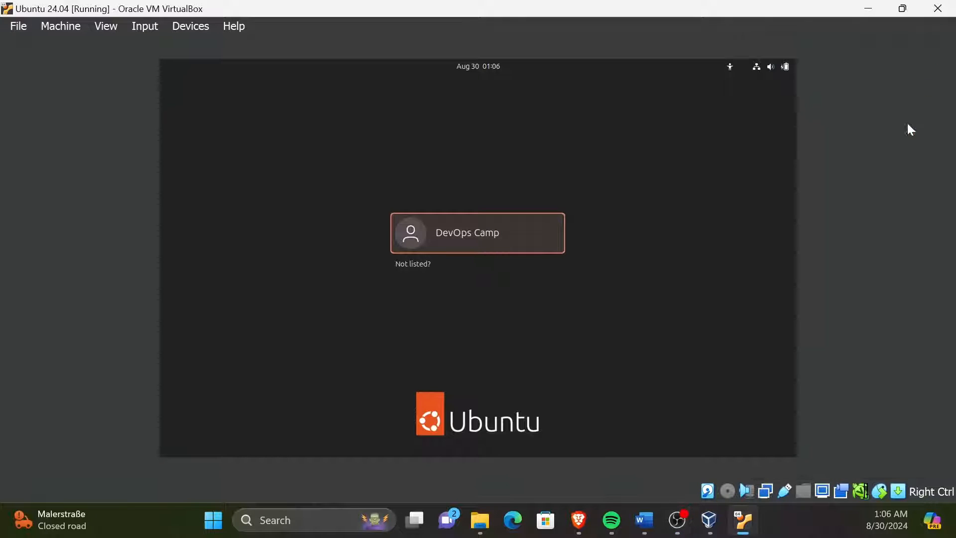
mouse_move(878, 263)
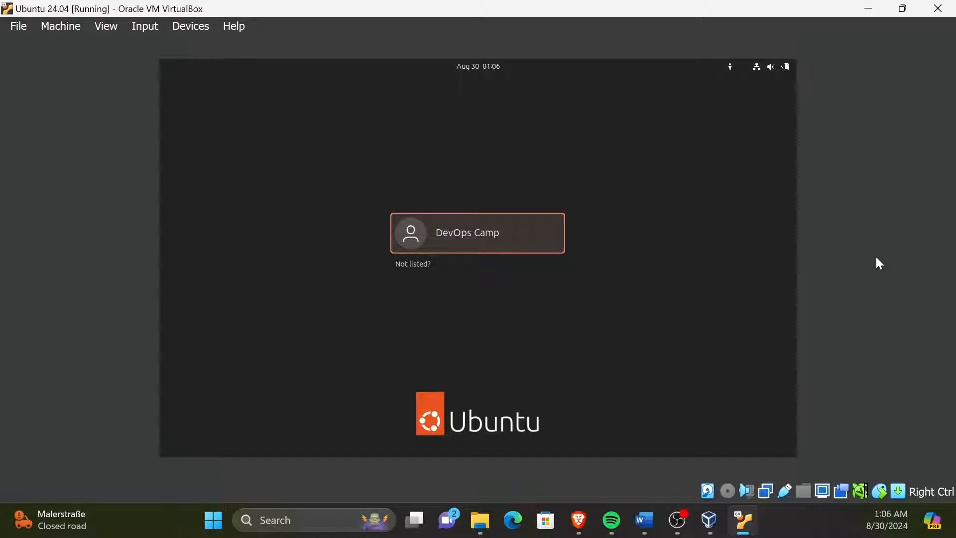
Step: Log in to the Ubuntu guest as DevOps Camp with its password and reach the desktop
click(477, 232)
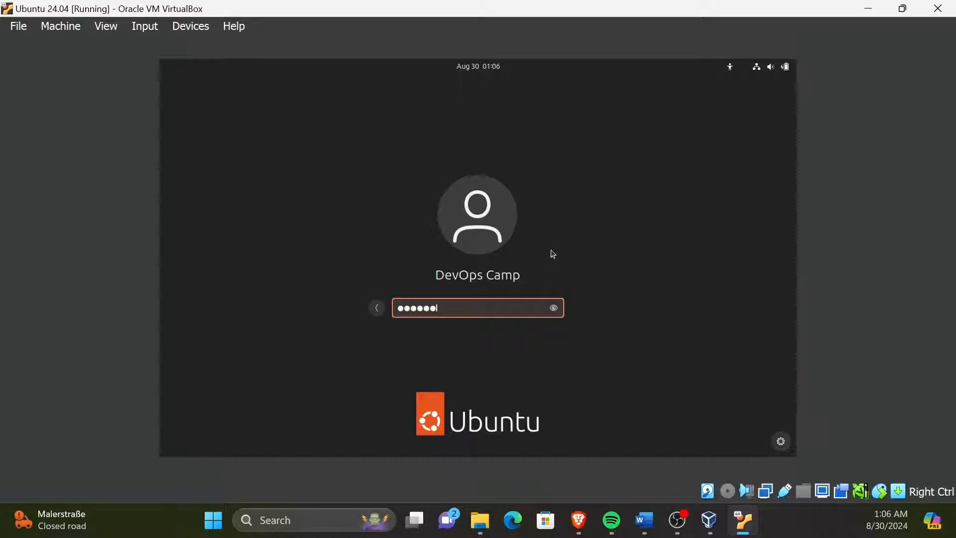
text(*)
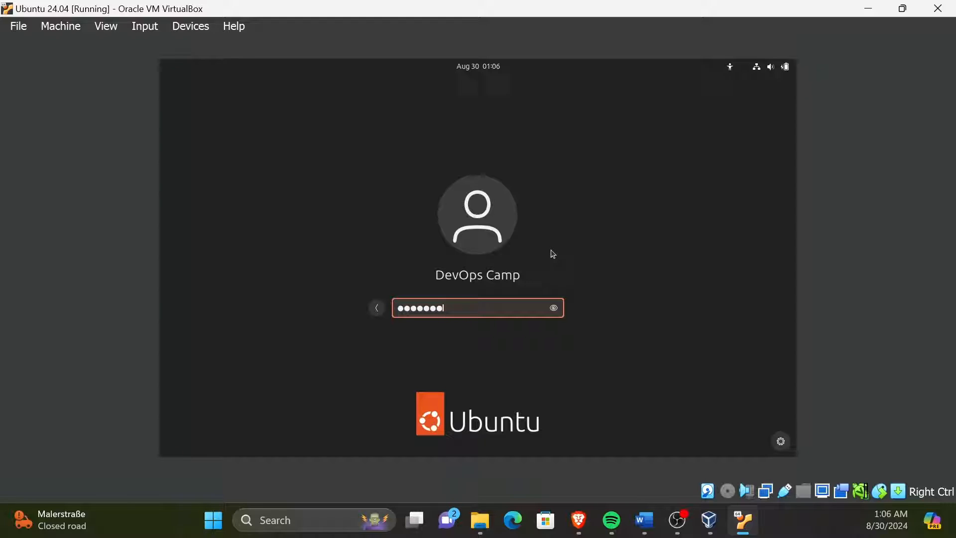
key(Return)
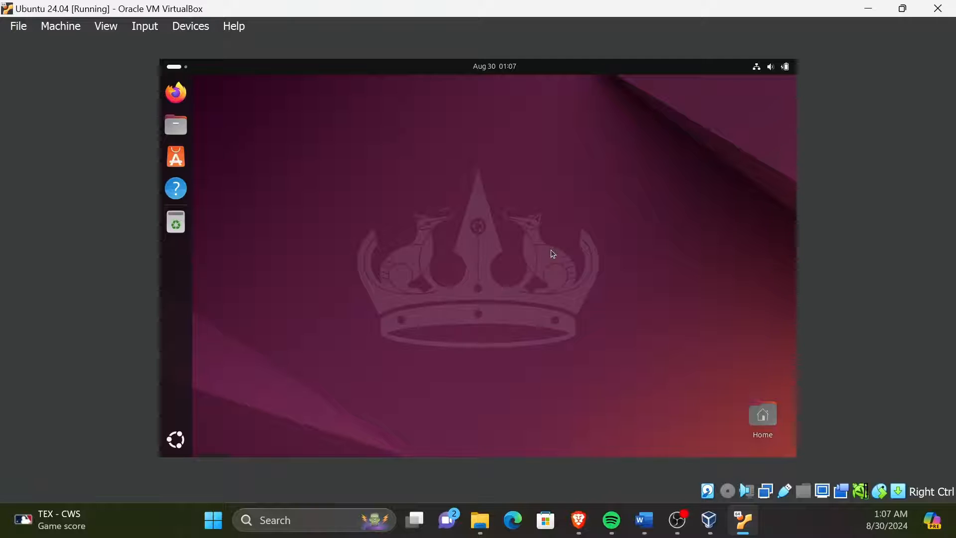
Step: Take 'Snapshot 1' of the running machine with description 'Updated all packages' via Machine > Take Snapshot
click(60, 26)
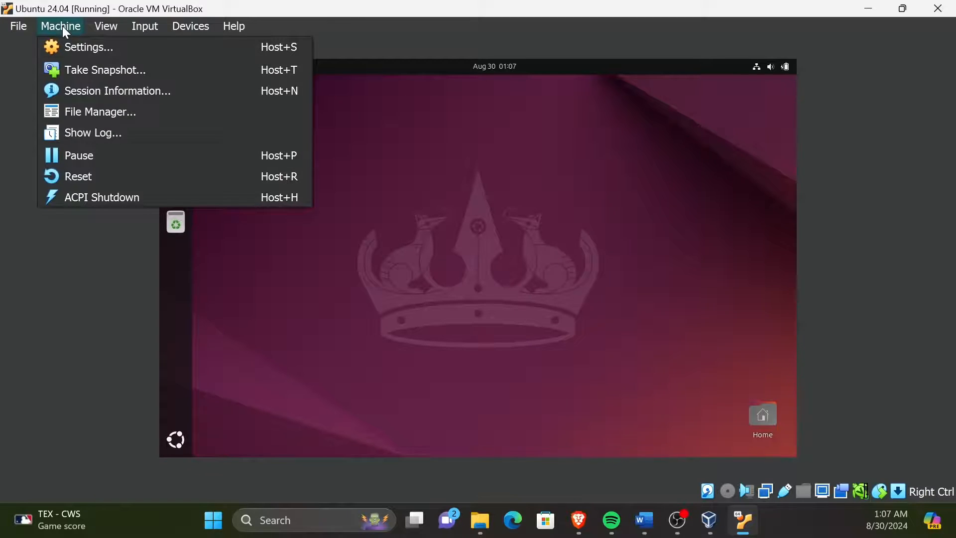
mouse_move(158, 80)
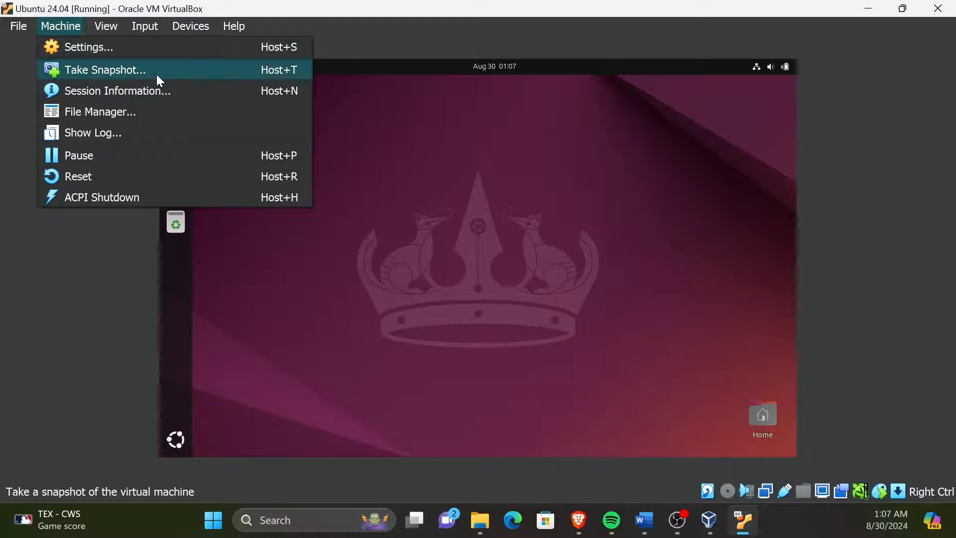
click(104, 70)
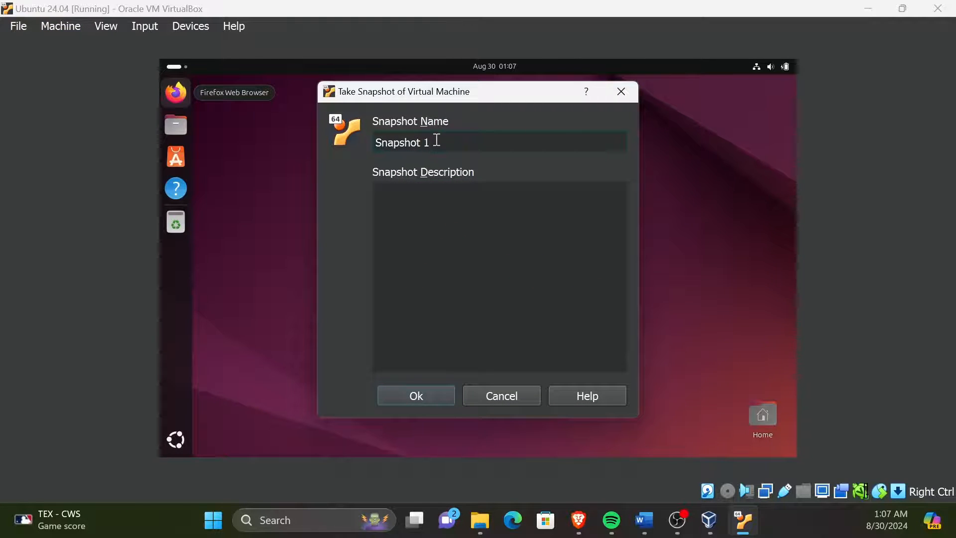
mouse_move(434, 146)
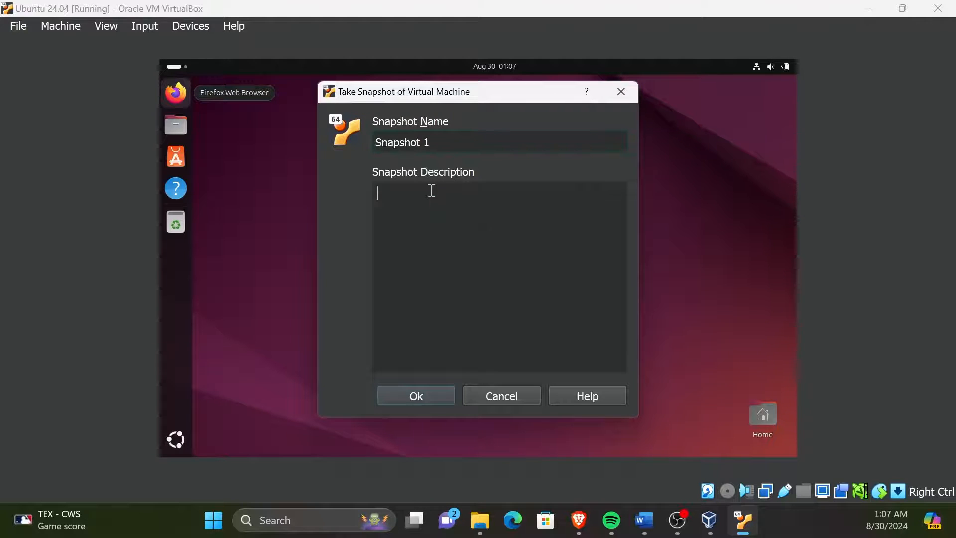
mouse_move(447, 206)
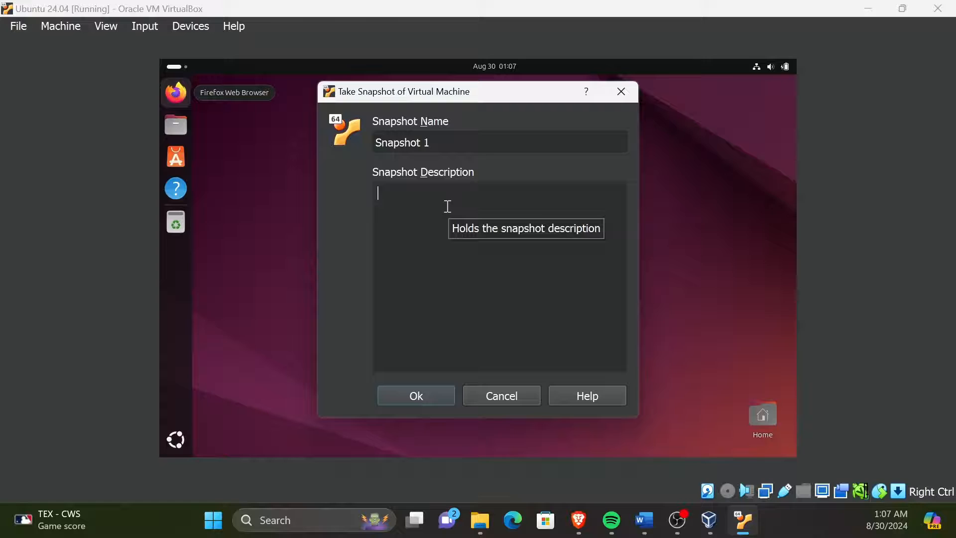
text(U)
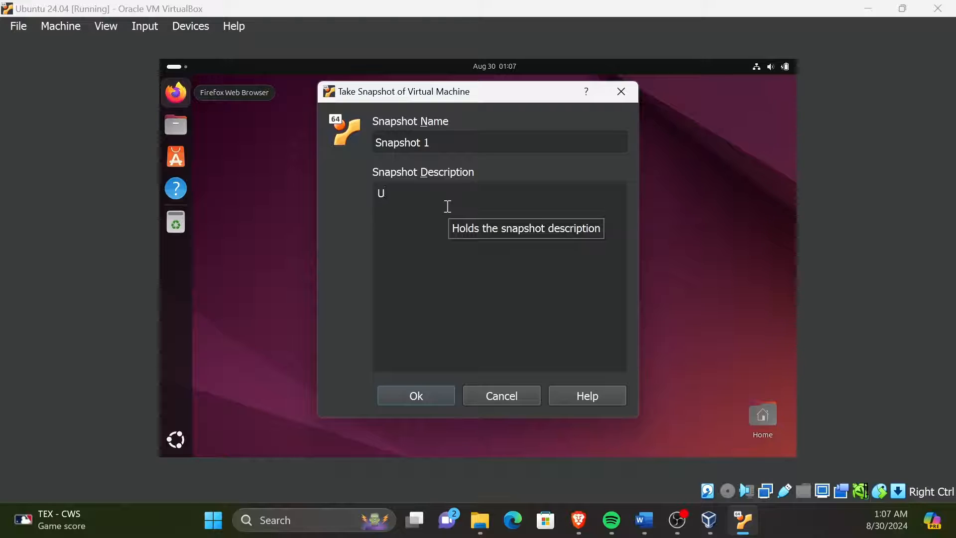
text(pdated)
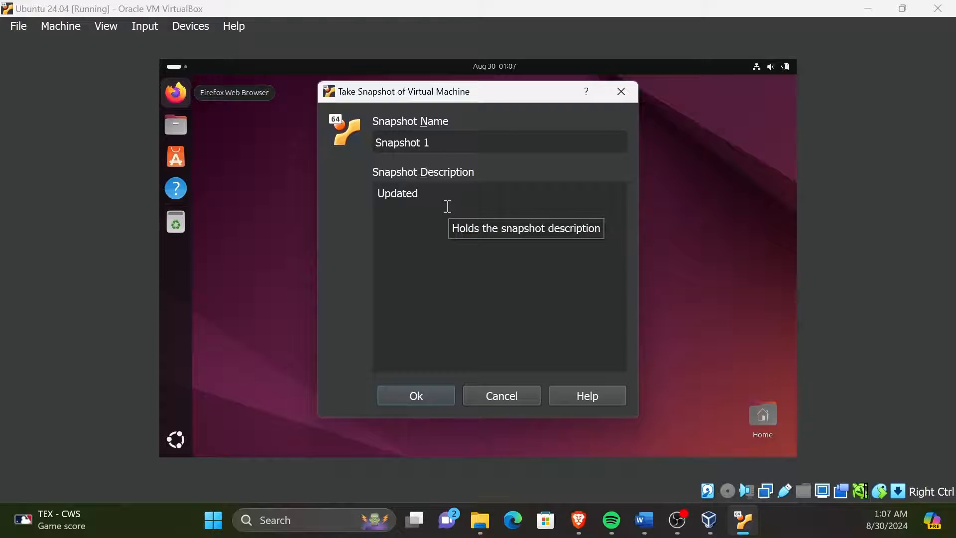
text(all pa)
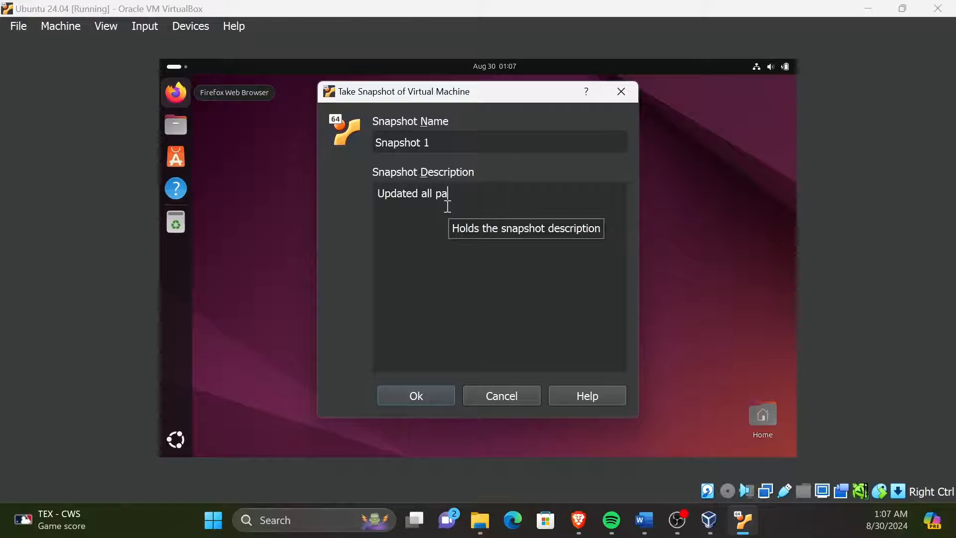
text(ckages)
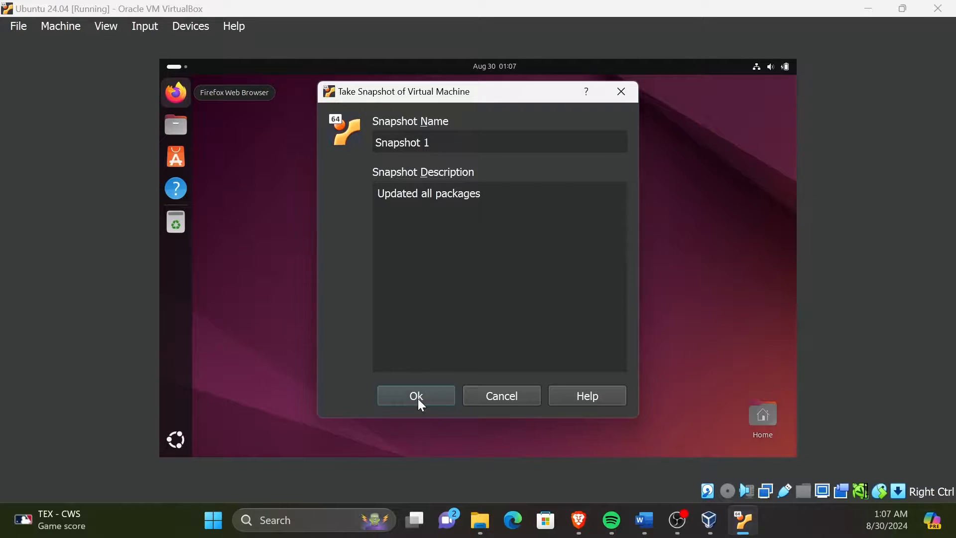
click(416, 395)
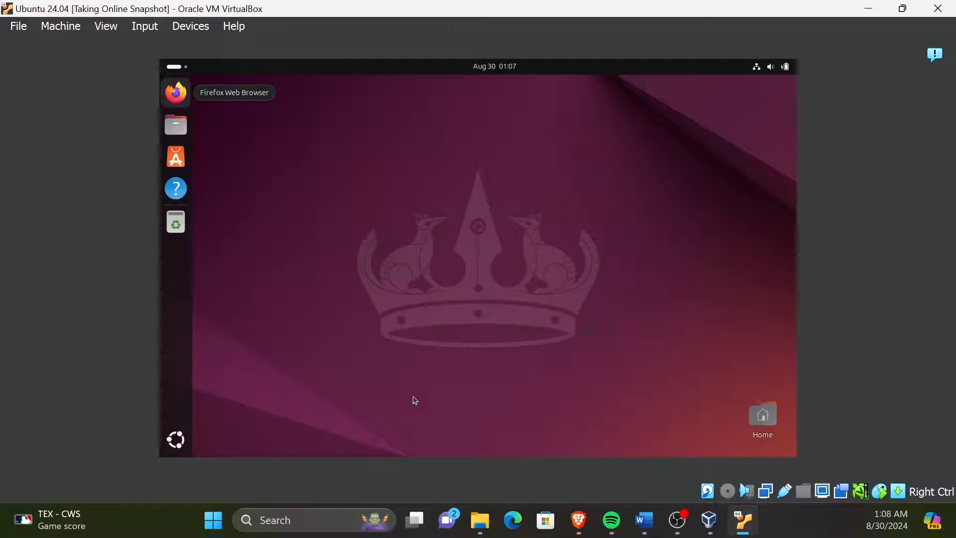
Step: Check the snapshot progress notification and bring up the VirtualBox Manager listing Snapshot 1
click(933, 55)
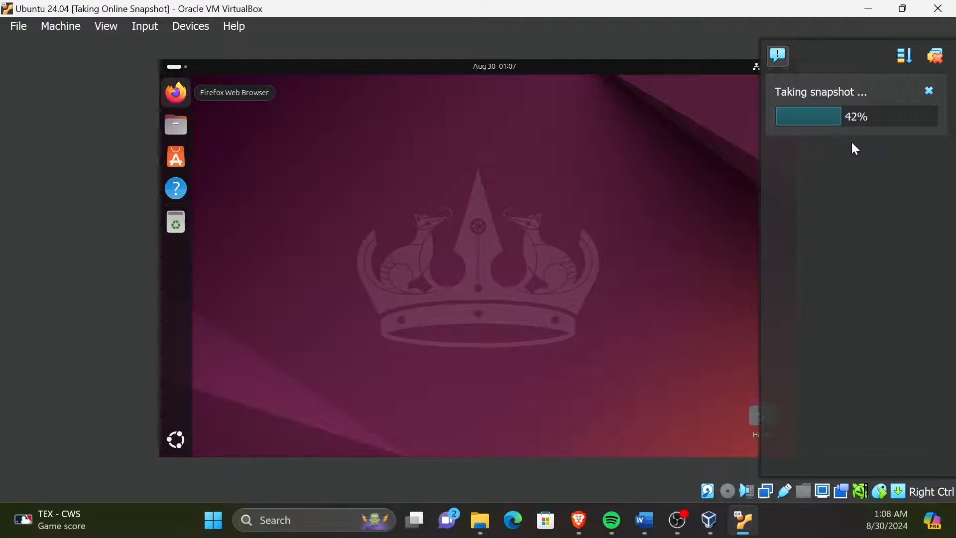
click(707, 520)
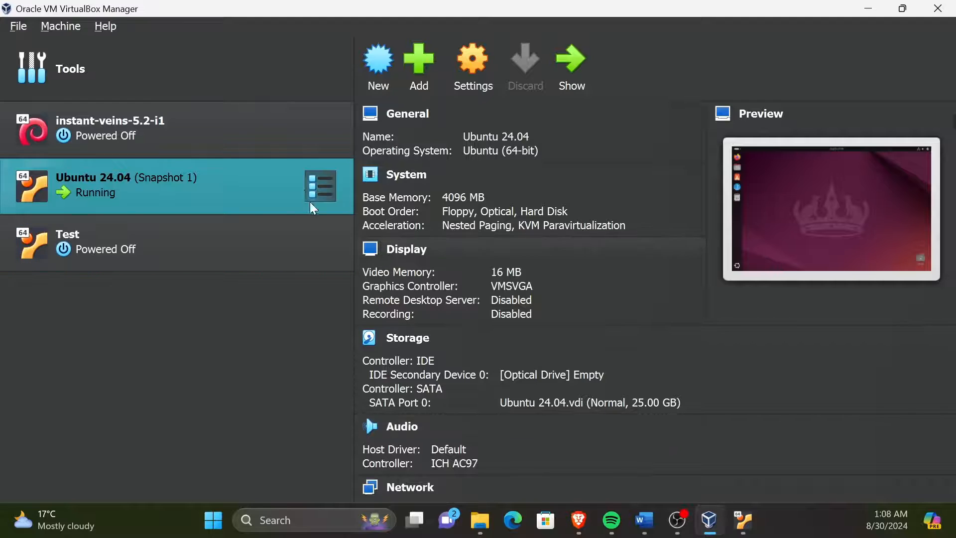
Step: Show the Ubuntu 24.04 snapshot view and select Snapshot 1, then its current state
click(320, 186)
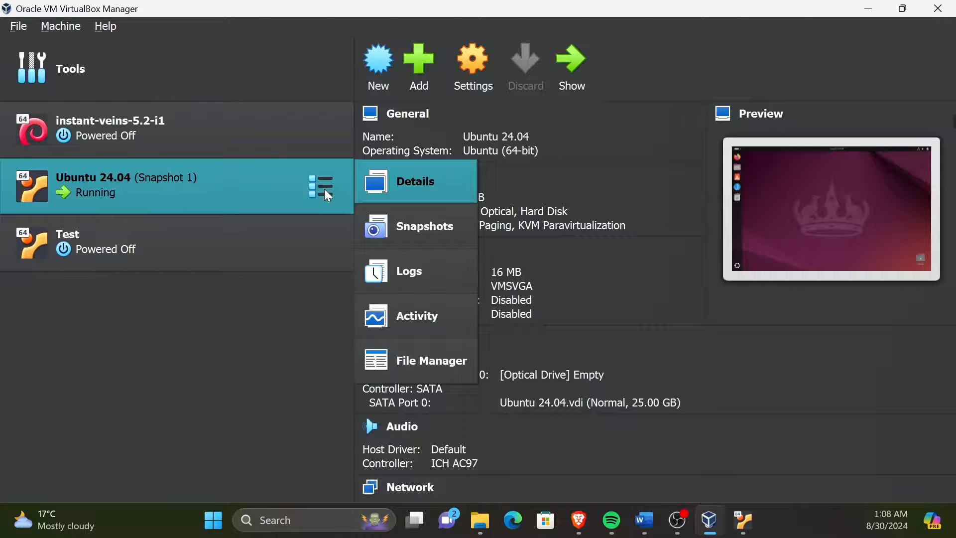
mouse_move(416, 226)
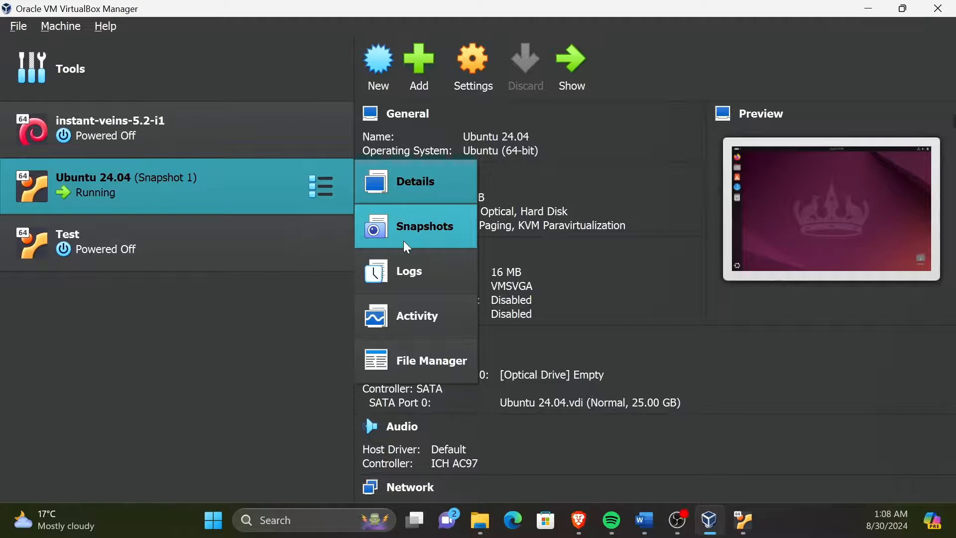
click(422, 226)
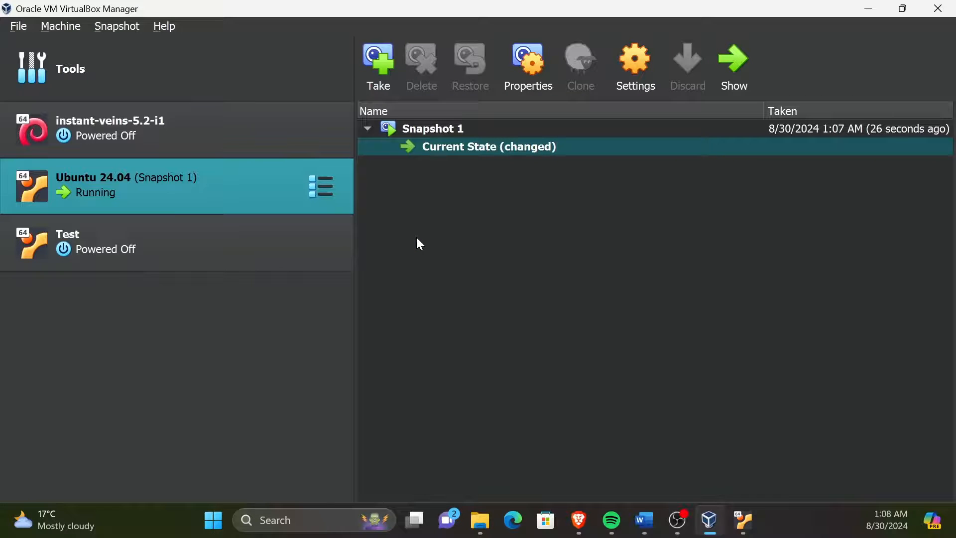
mouse_move(472, 213)
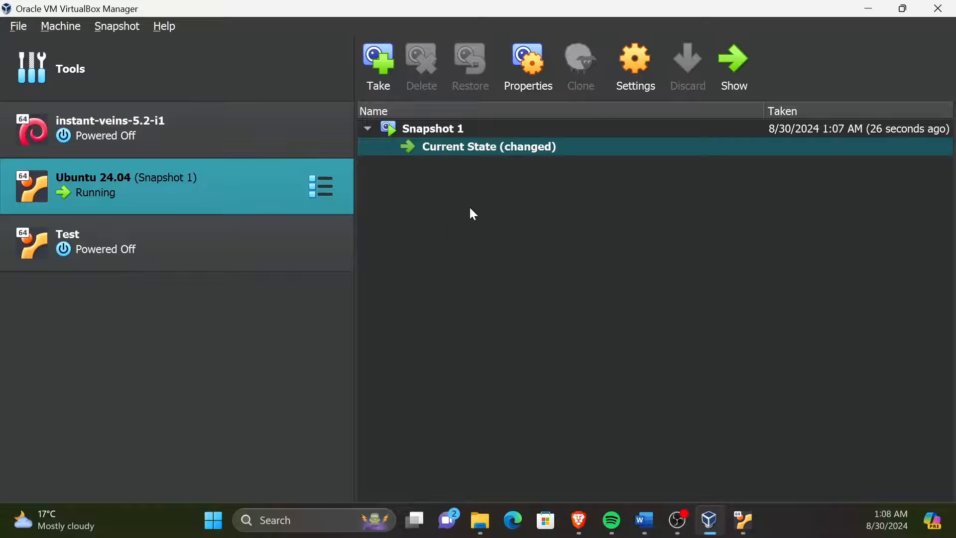
mouse_move(454, 146)
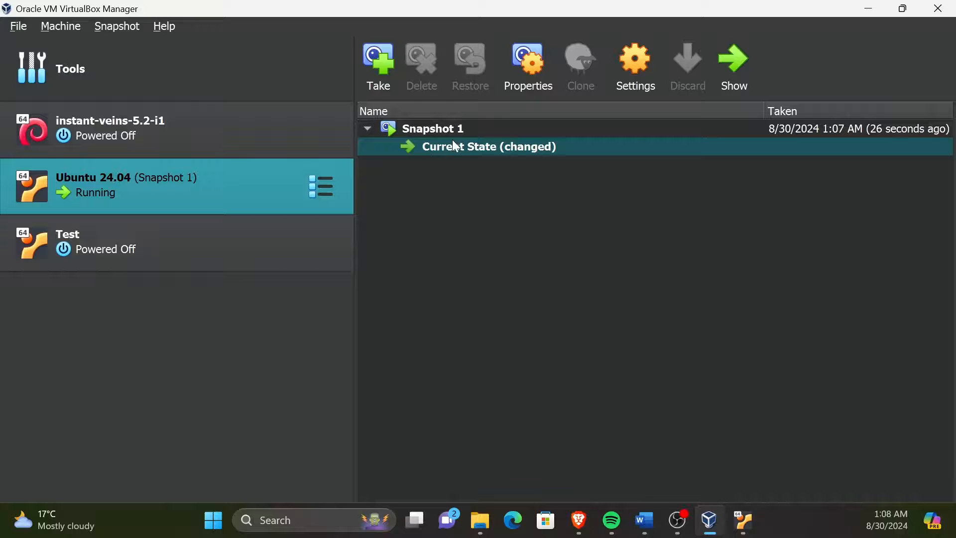
click(432, 128)
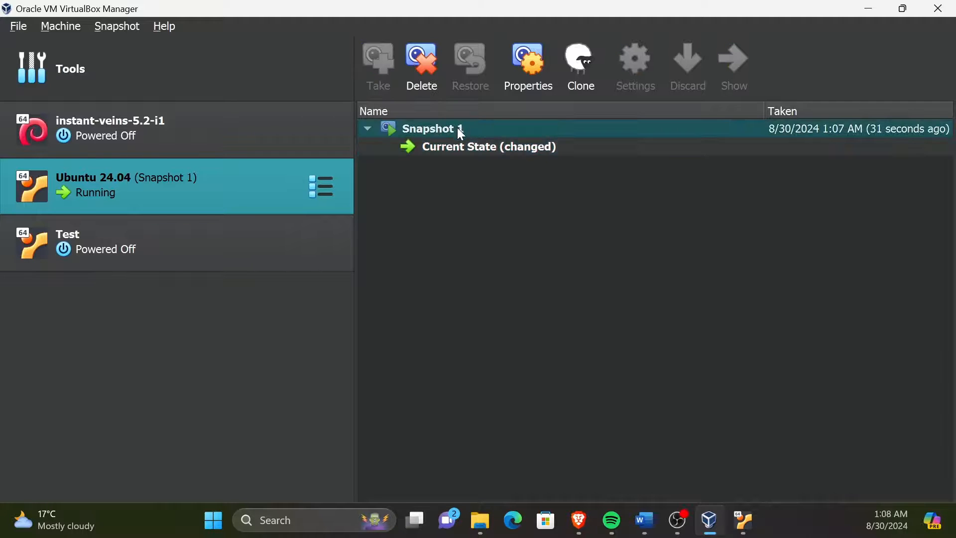
click(487, 147)
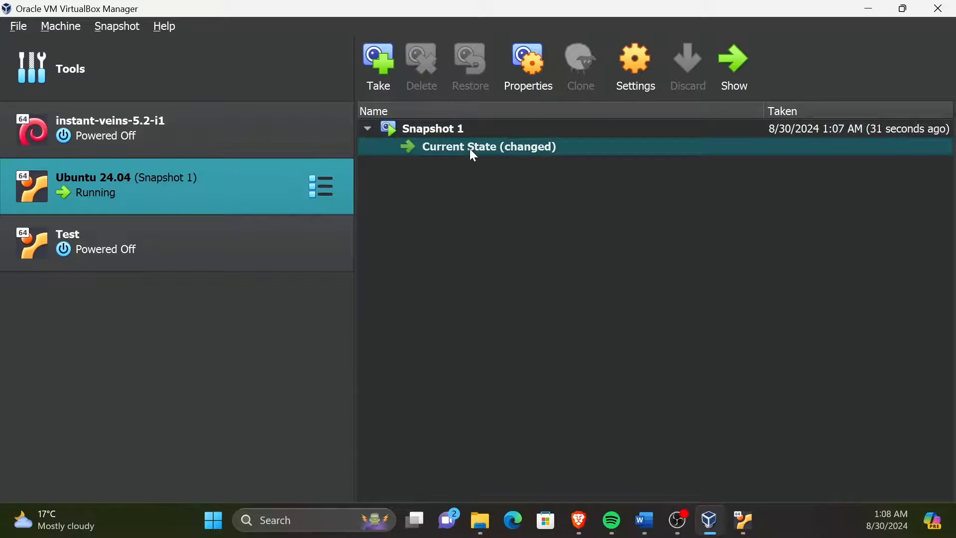
mouse_move(460, 129)
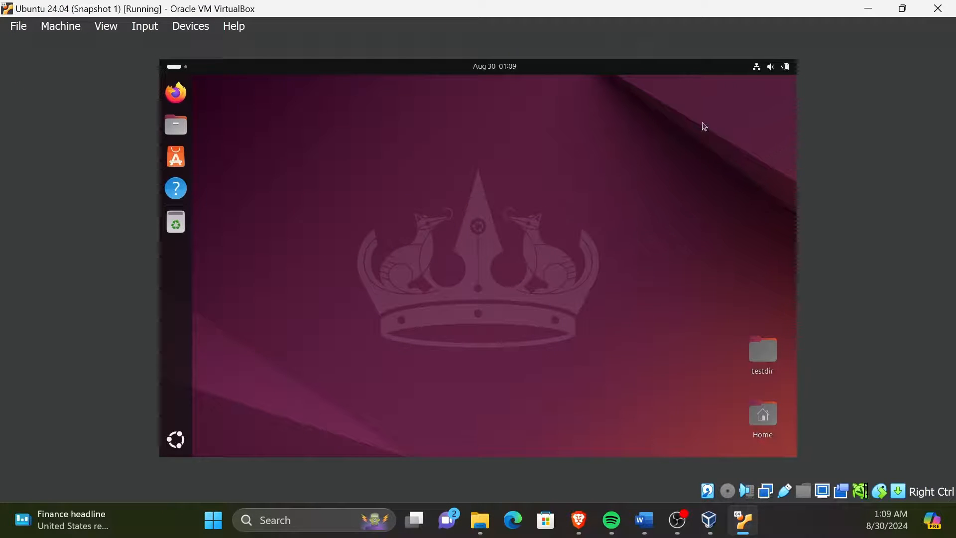
mouse_move(937, 8)
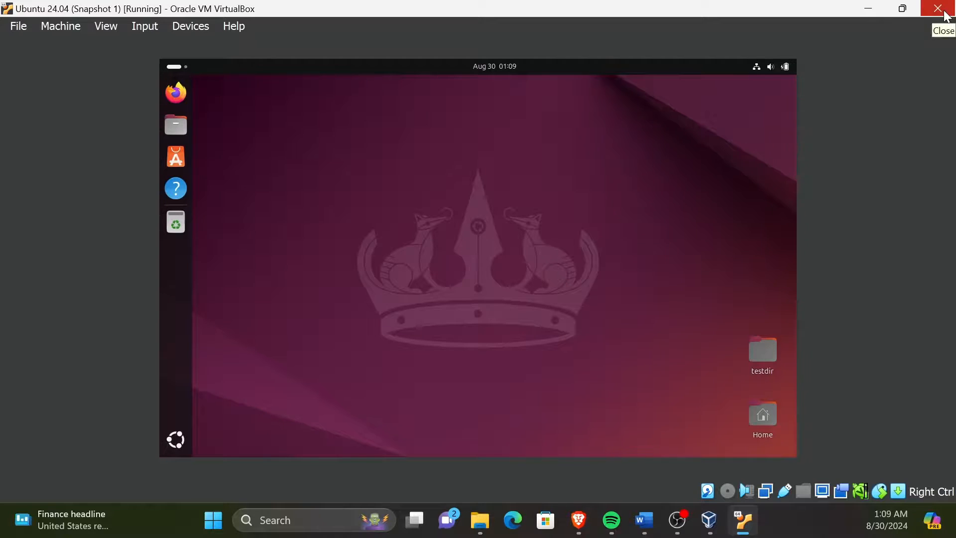
Step: Close the running VM window choosing 'Power off the machine'
click(938, 9)
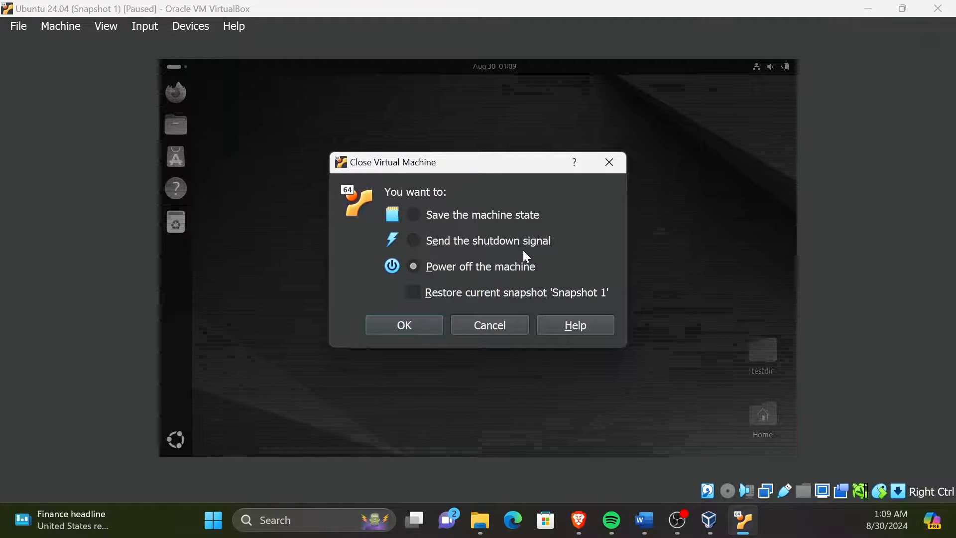
click(404, 325)
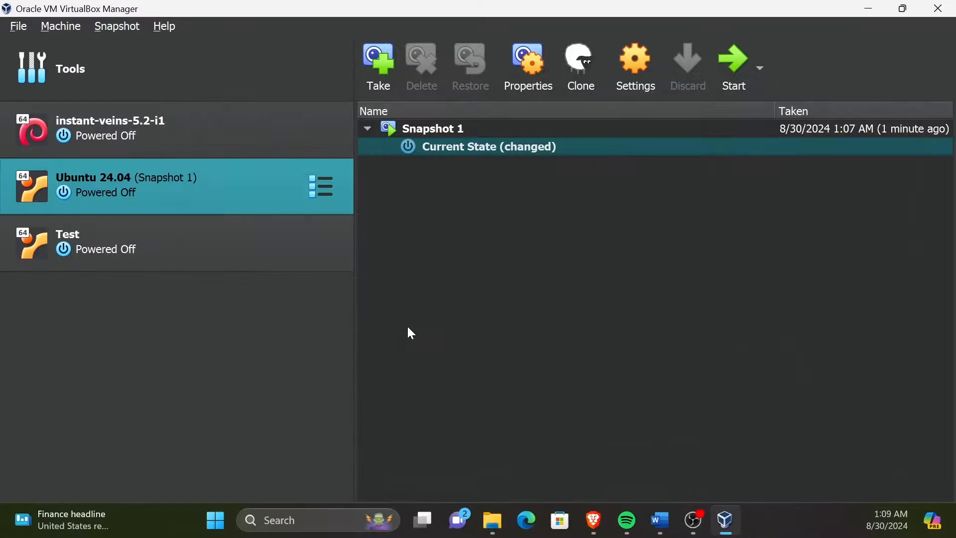
mouse_move(427, 125)
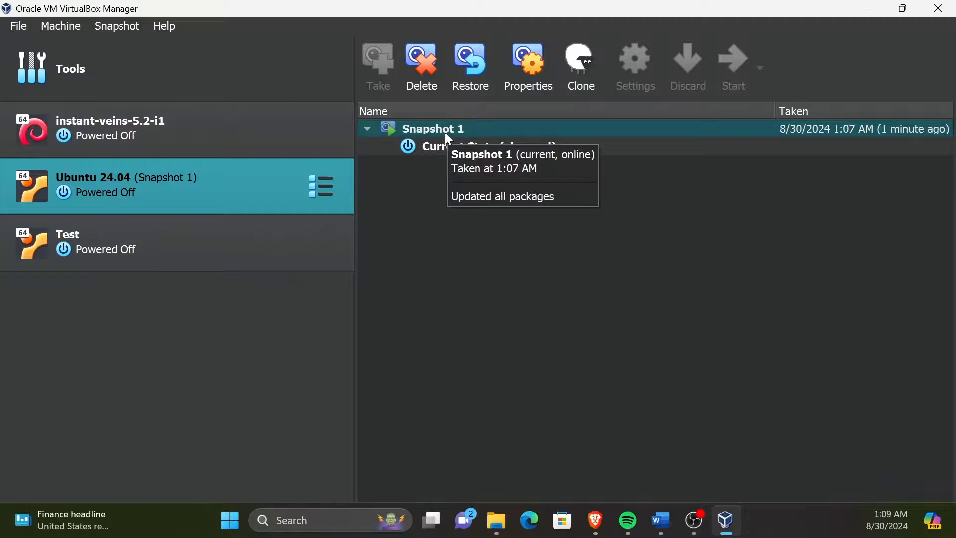
mouse_move(478, 132)
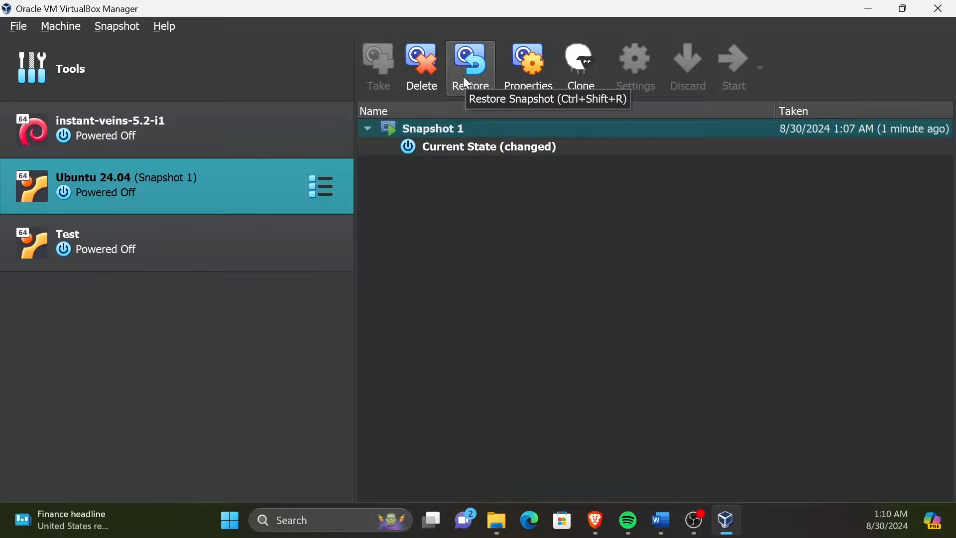
Step: Restore Ubuntu 24.04 to Snapshot 1, confirming in the dialog, leaving it saved
click(468, 66)
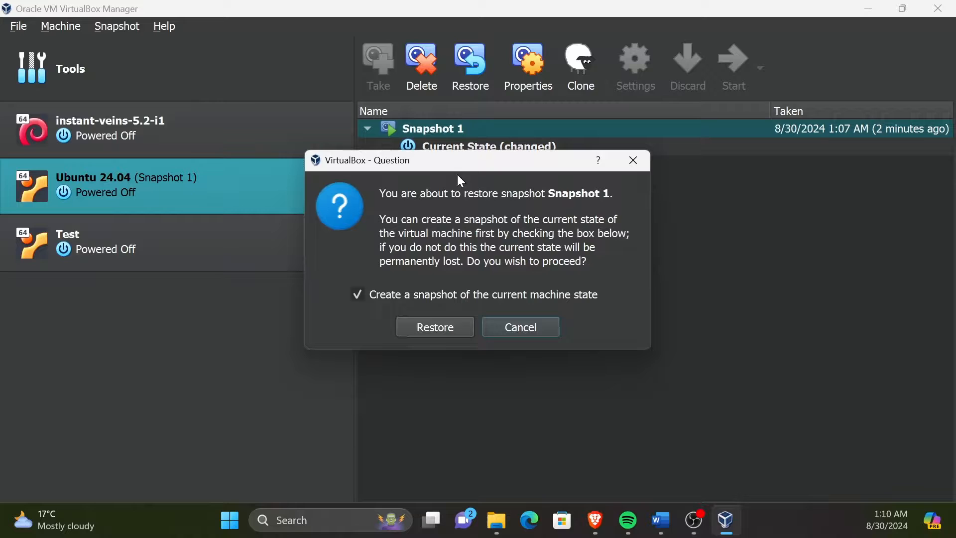
mouse_move(457, 307)
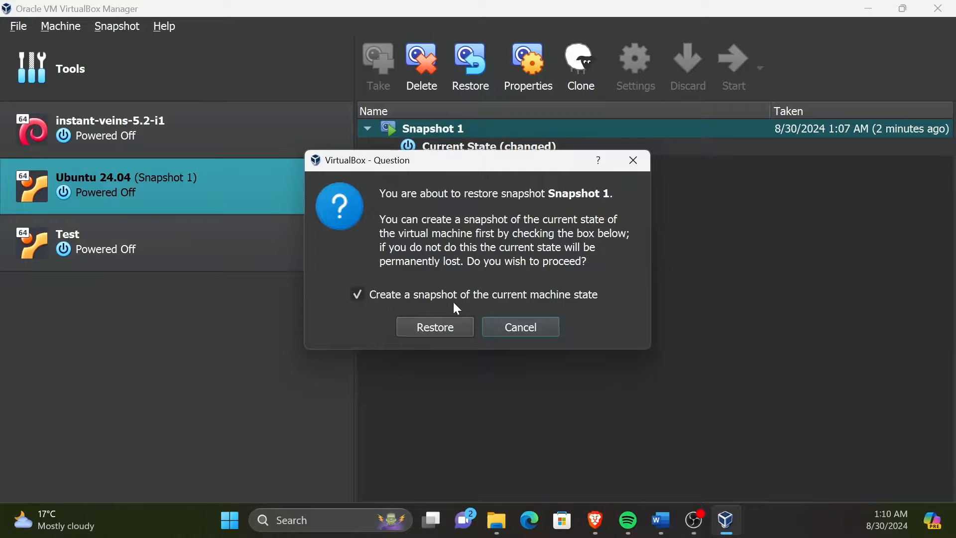
mouse_move(447, 304)
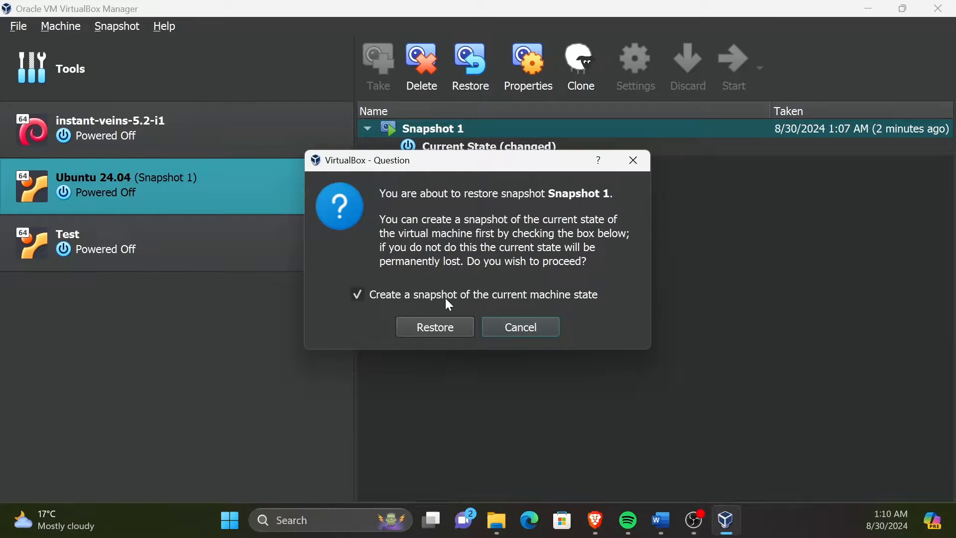
click(434, 326)
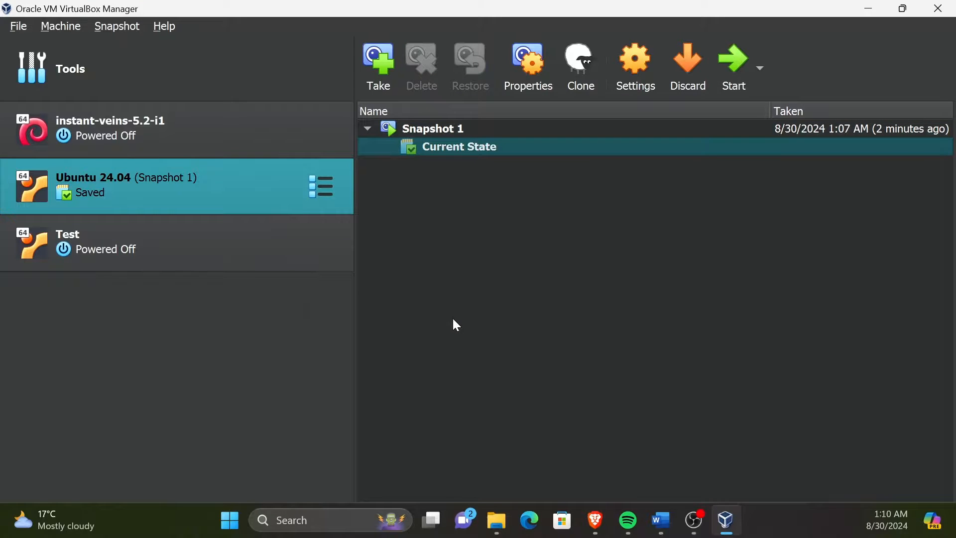
mouse_move(278, 201)
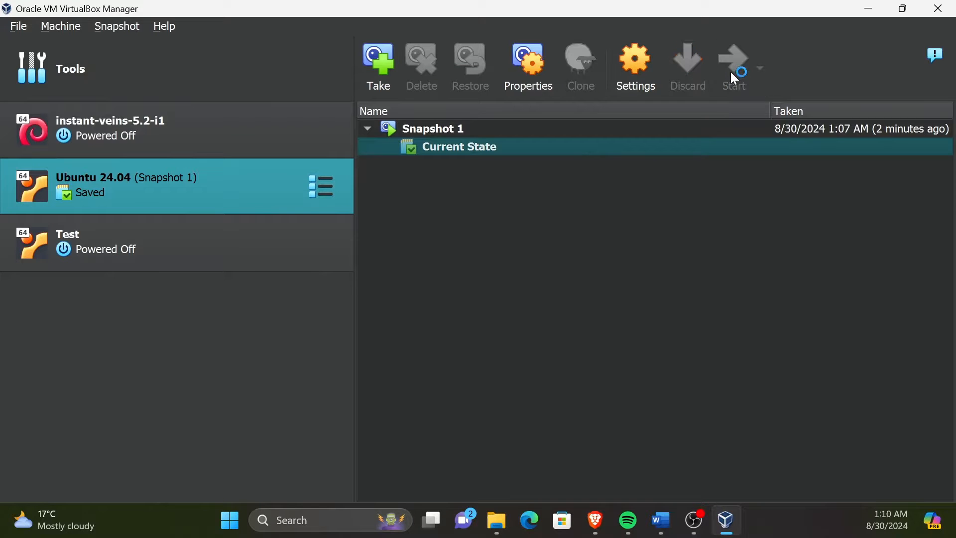
Step: Start the restored Ubuntu 24.04 machine from the Manager toolbar
click(734, 66)
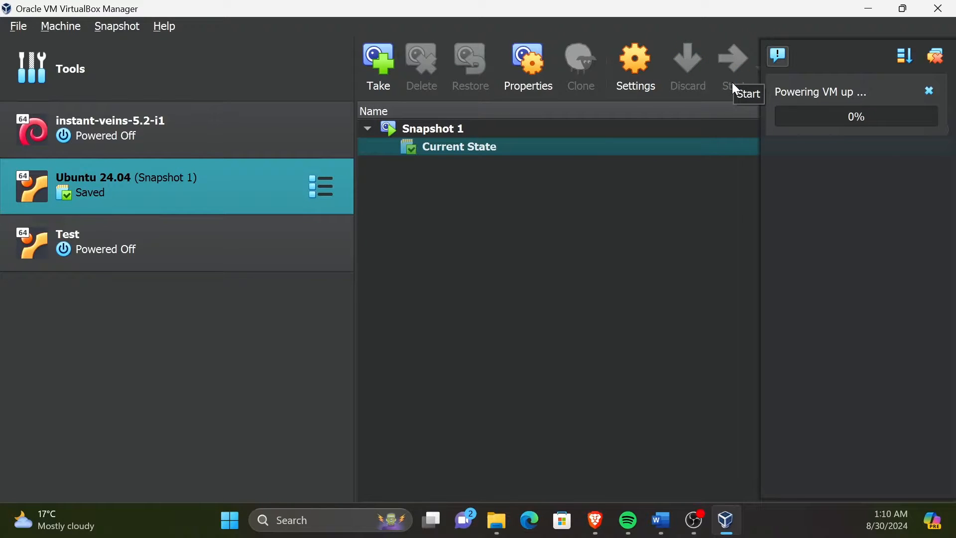
mouse_move(737, 86)
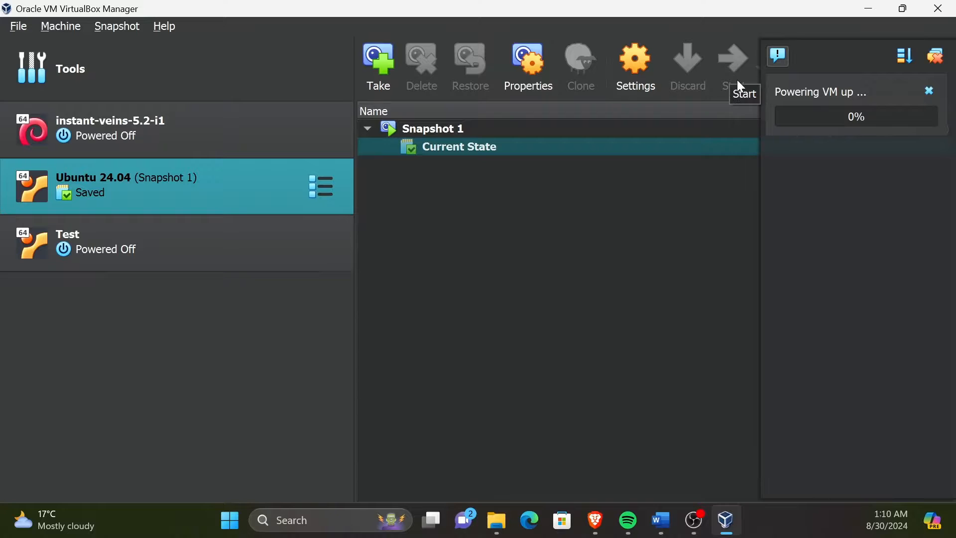
click(743, 67)
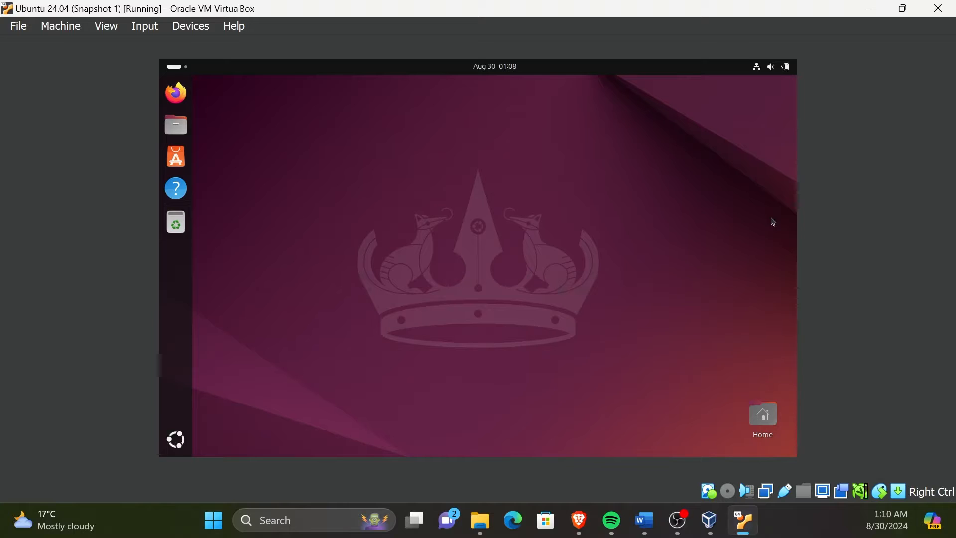
mouse_move(779, 218)
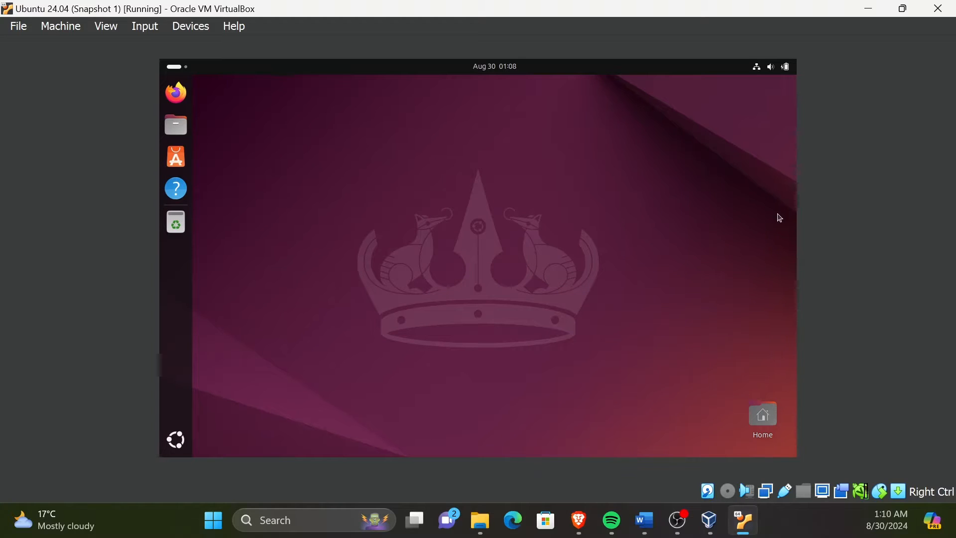
mouse_move(770, 218)
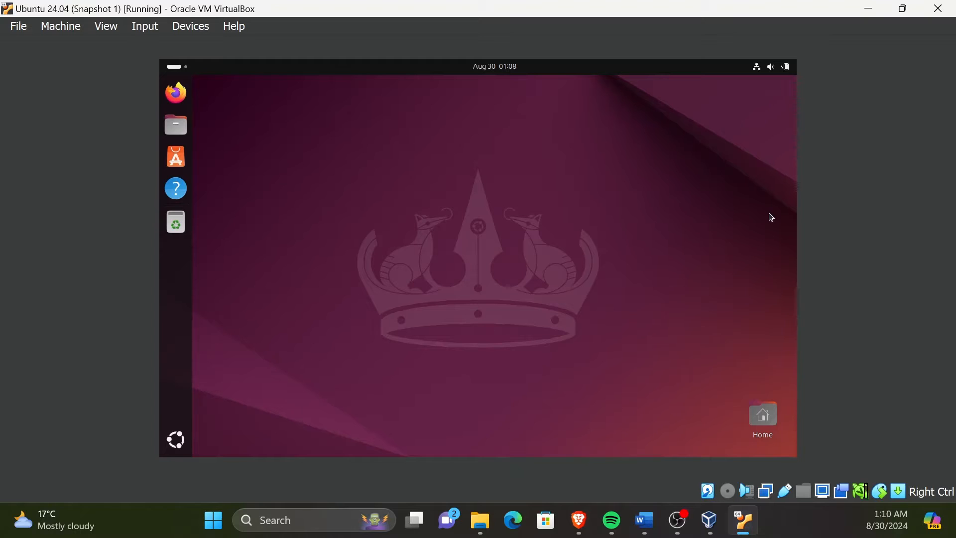
mouse_move(827, 149)
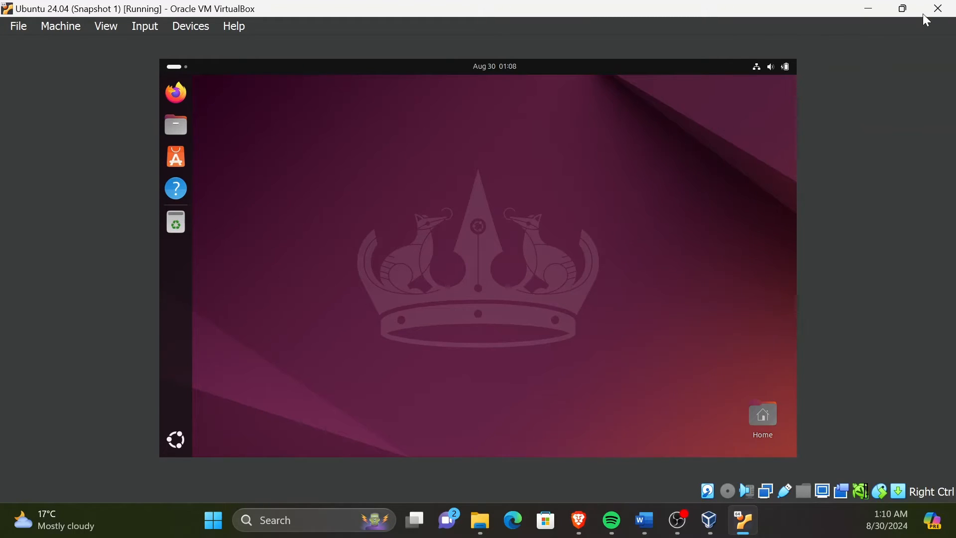
Step: Close the restored VM window to bring up the Close Virtual Machine prompt with power off chosen
click(936, 9)
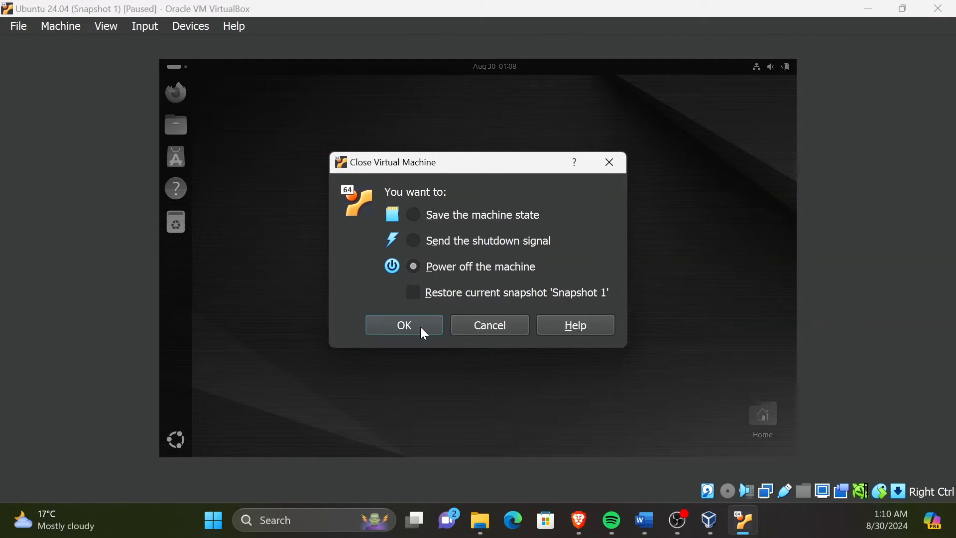